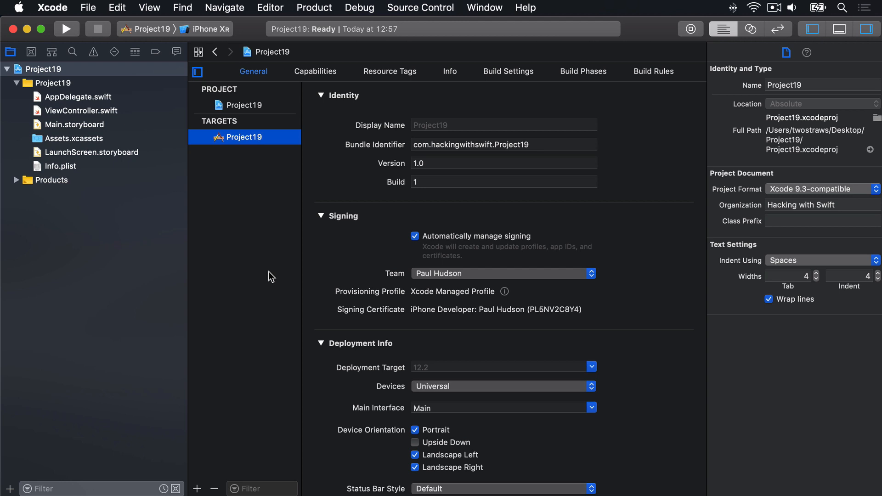
- Open Main.storyboard from the project navigator to show the empty view controller scene
left_click(74, 125)
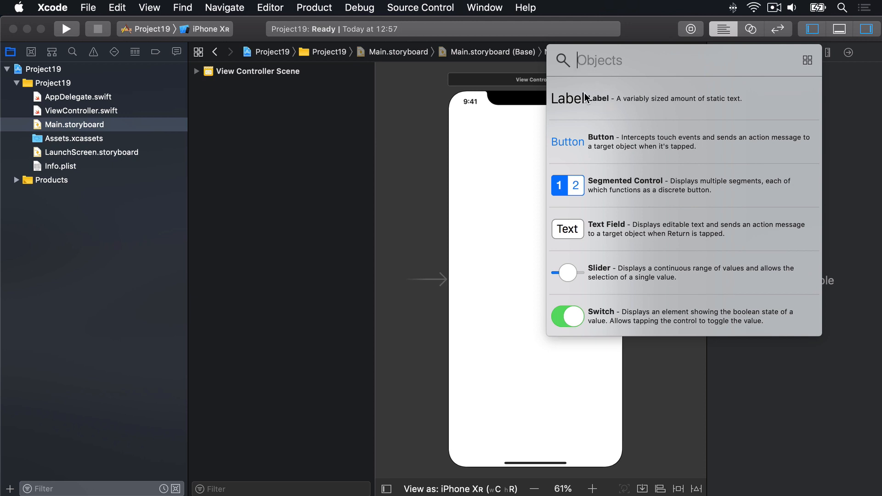
- Drop a Label at the view's centre and change its text to 'Hello, world!'
left_click_drag(569, 98, 524, 278)
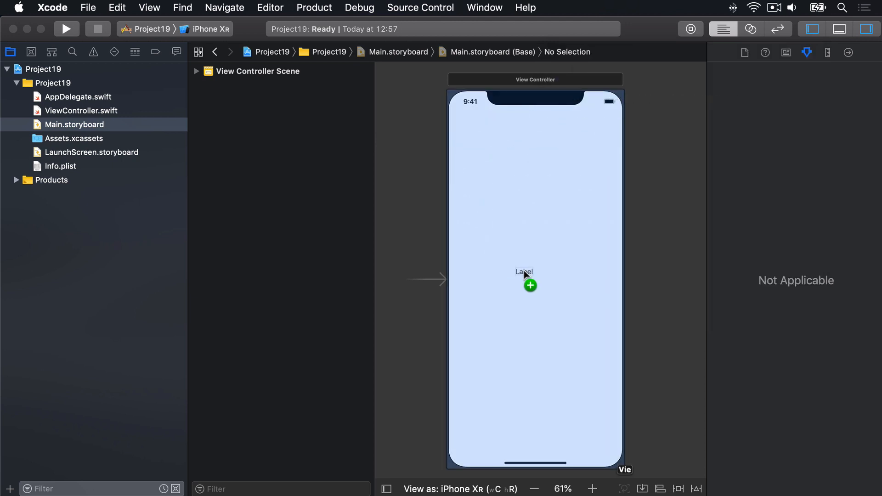
left_click(524, 272)
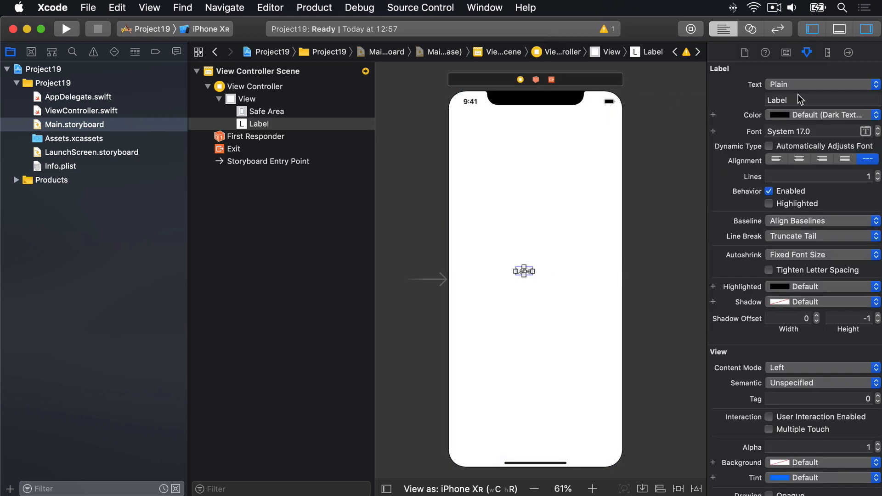
type("Hello, world!")
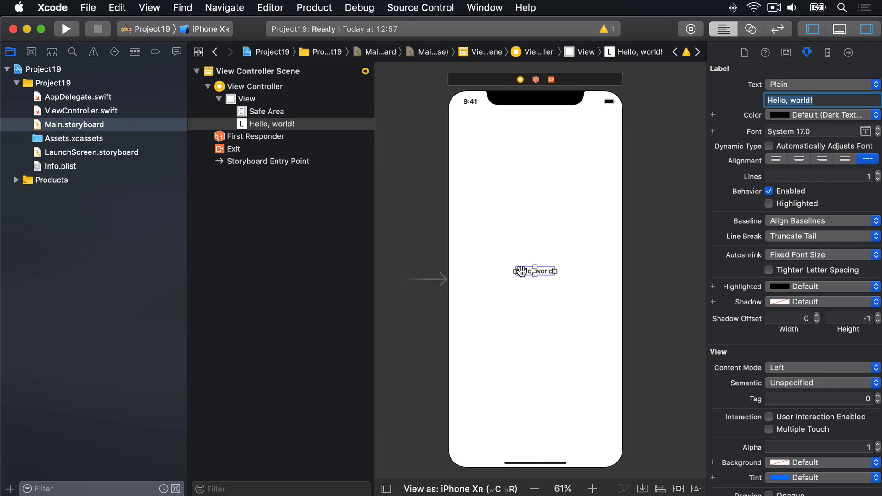
- Add Center Horizontally and Center Vertically in Safe Area constraints to the 'Hello, world!' label
right_click(535, 271)
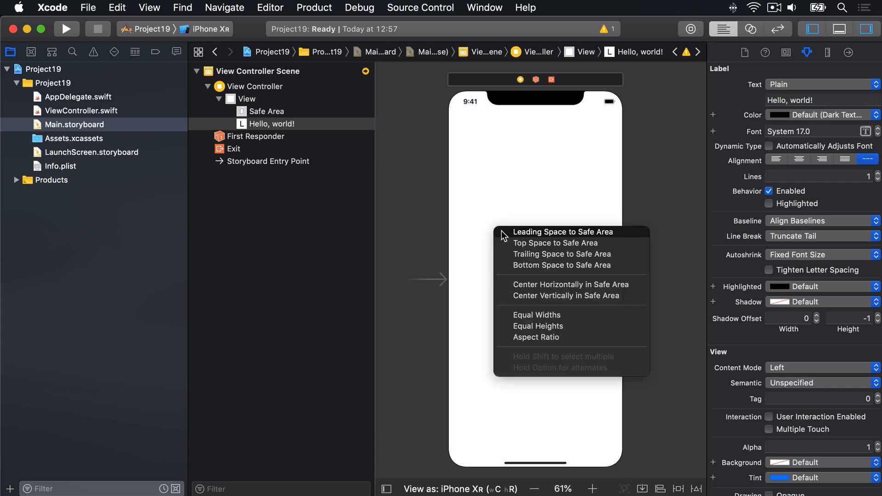
mouse_move(502, 288)
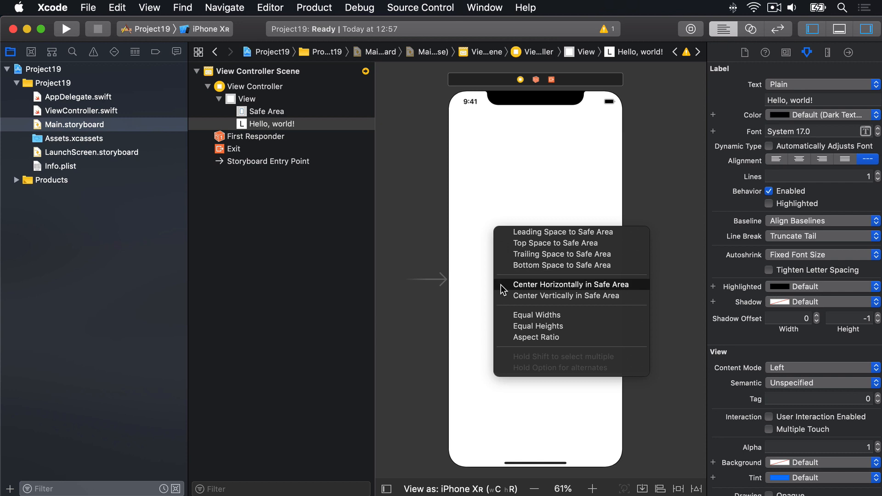
left_click(570, 284)
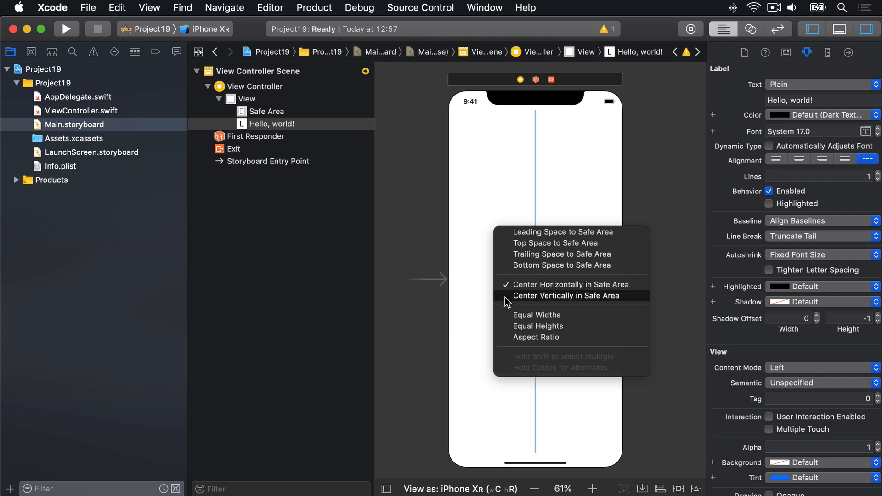
left_click(565, 295)
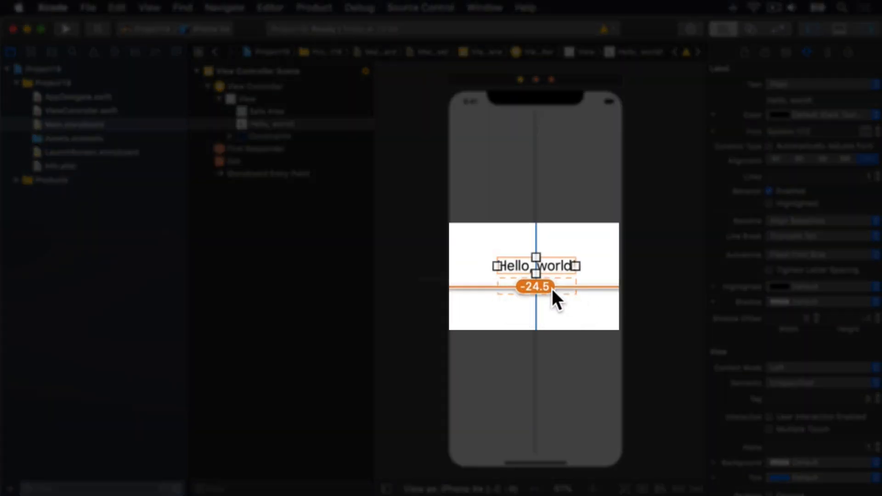
mouse_move(602, 286)
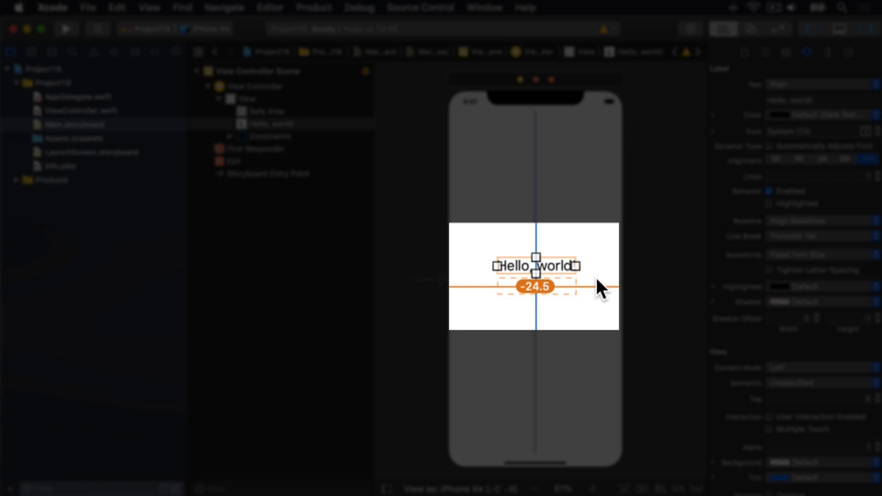
mouse_move(612, 314)
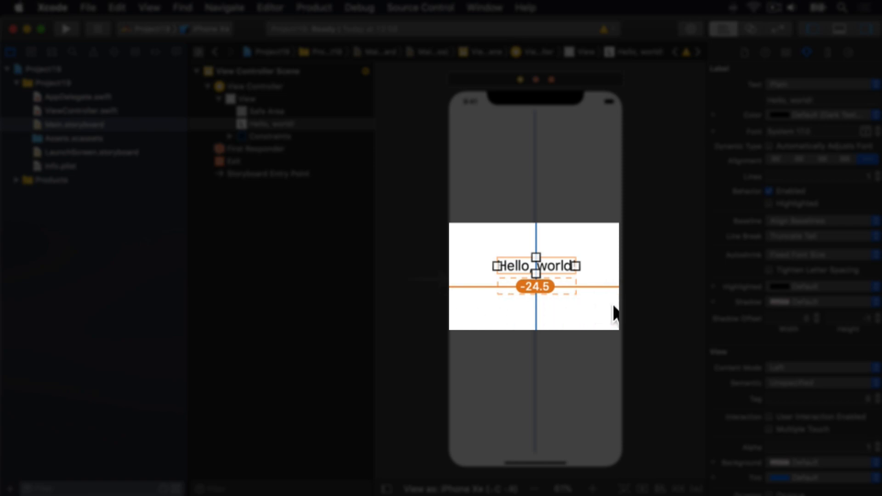
mouse_move(656, 290)
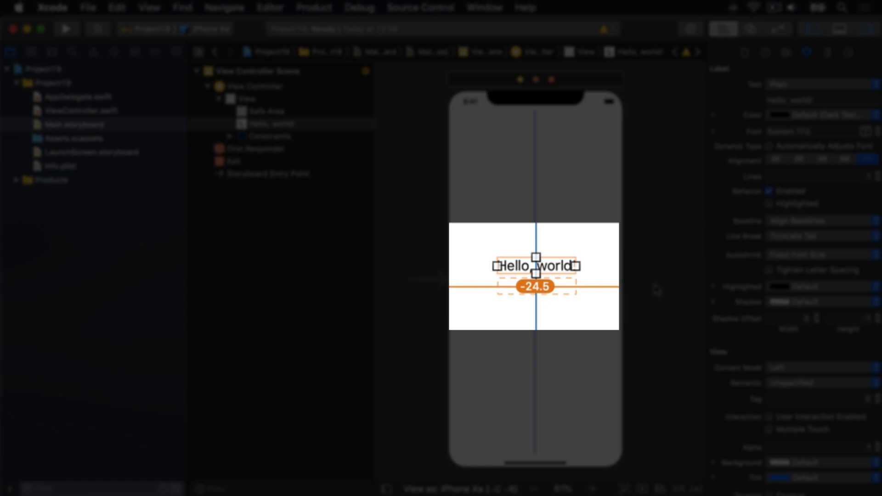
mouse_move(613, 245)
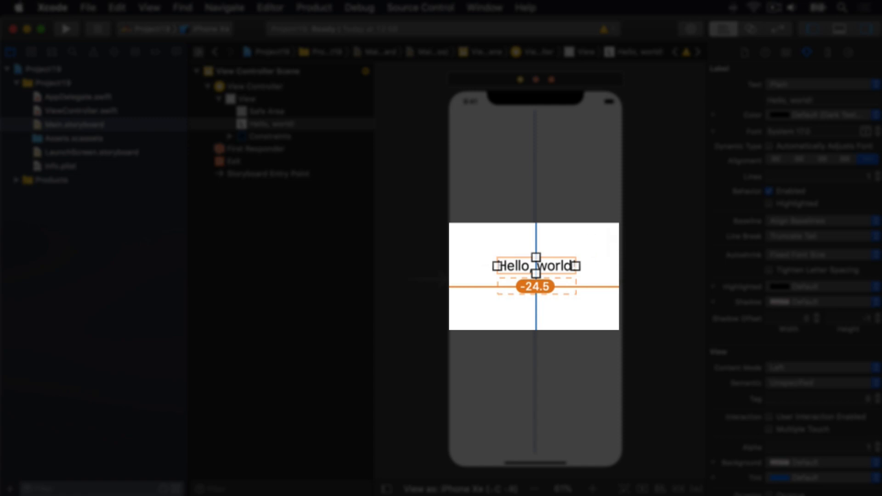
mouse_move(509, 306)
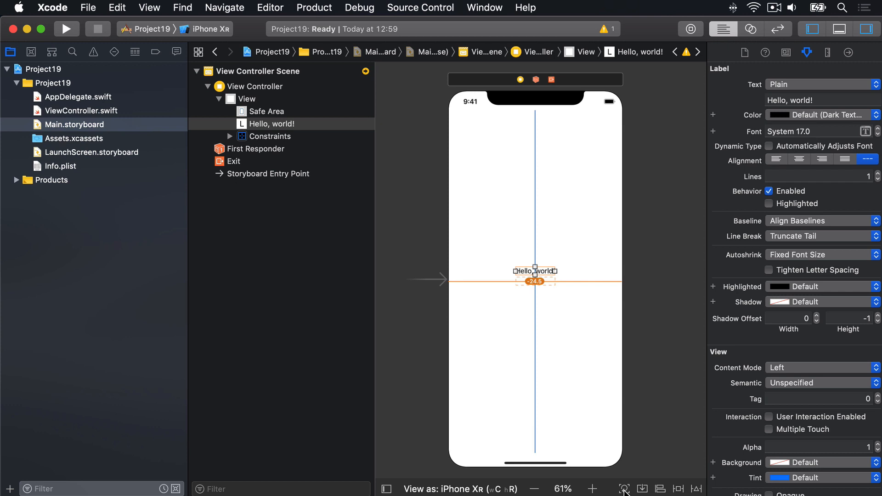
mouse_move(308, 298)
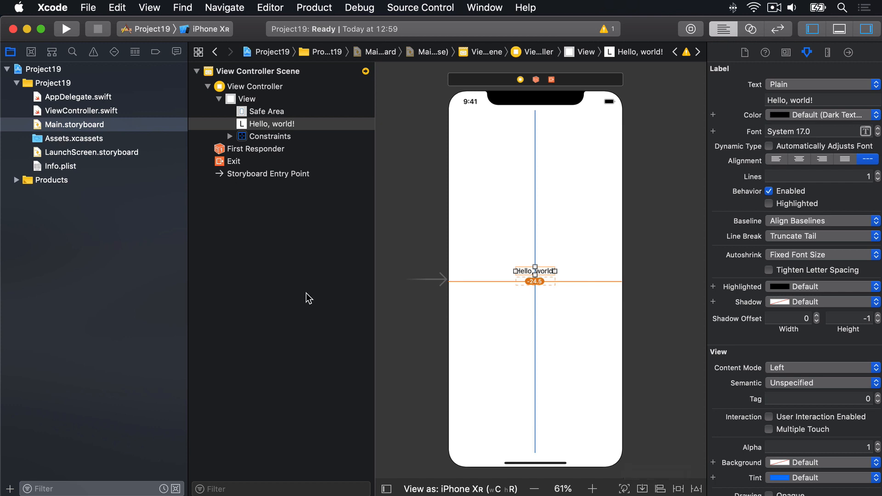
- Open the Editor menu to reach Resolve Auto Layout Issues
left_click(270, 8)
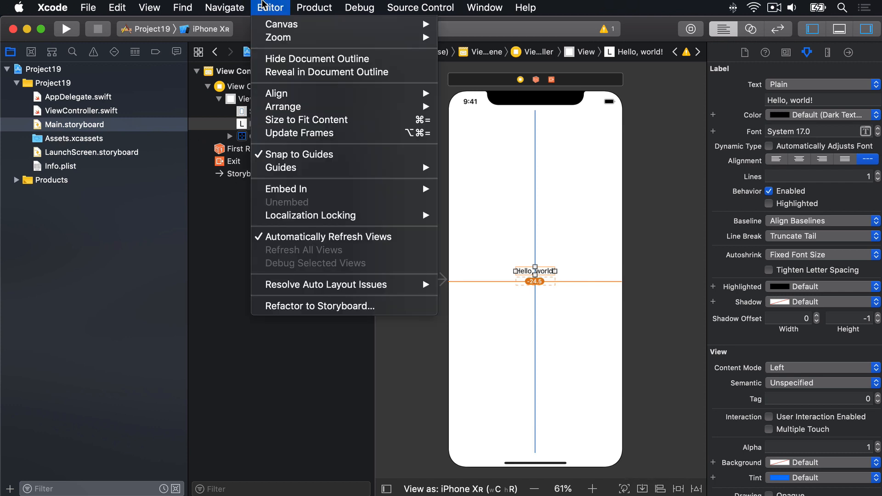